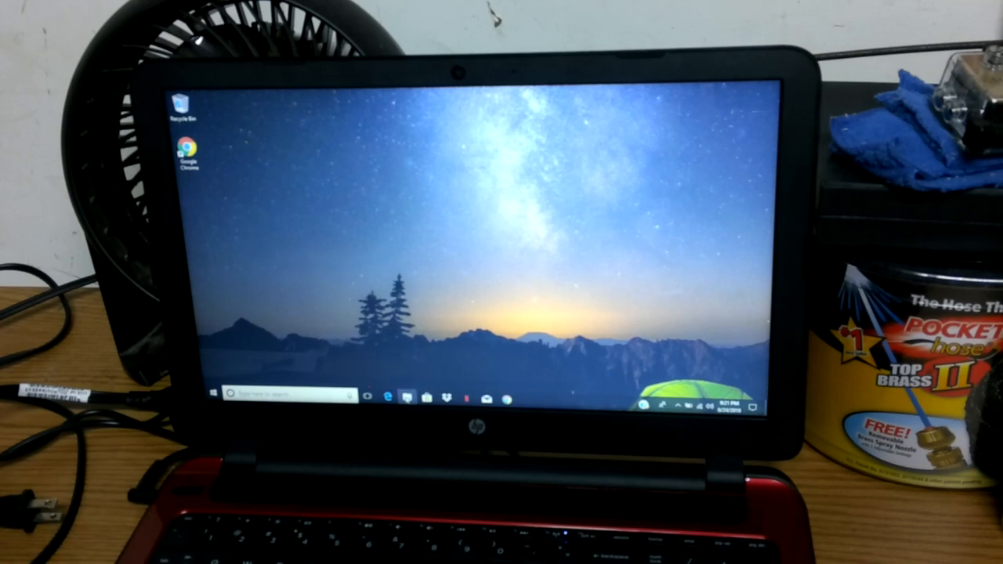
Launch File Explorer from the taskbar and view Quick access with the RabbitTV drive listed
{"action": "left_click", "coordinate": [421, 395]}
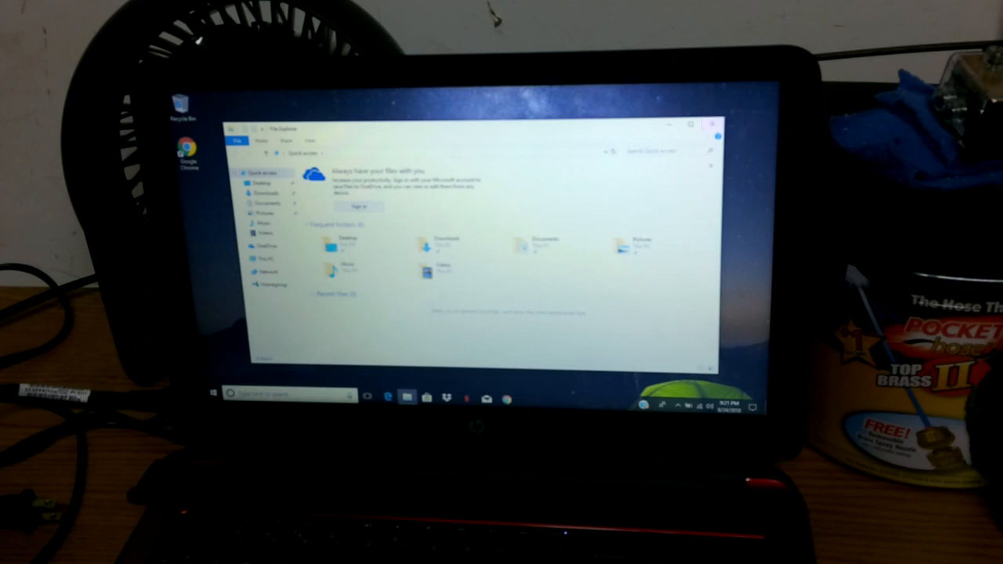
{"action": "left_click", "coordinate": [213, 395]}
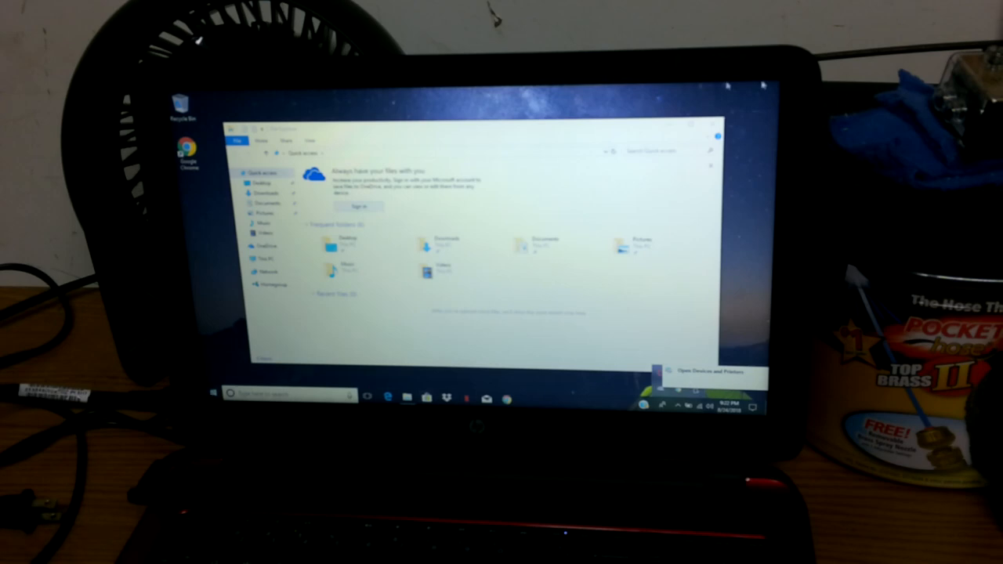
{"action": "mouse_move", "coordinate": [761, 132]}
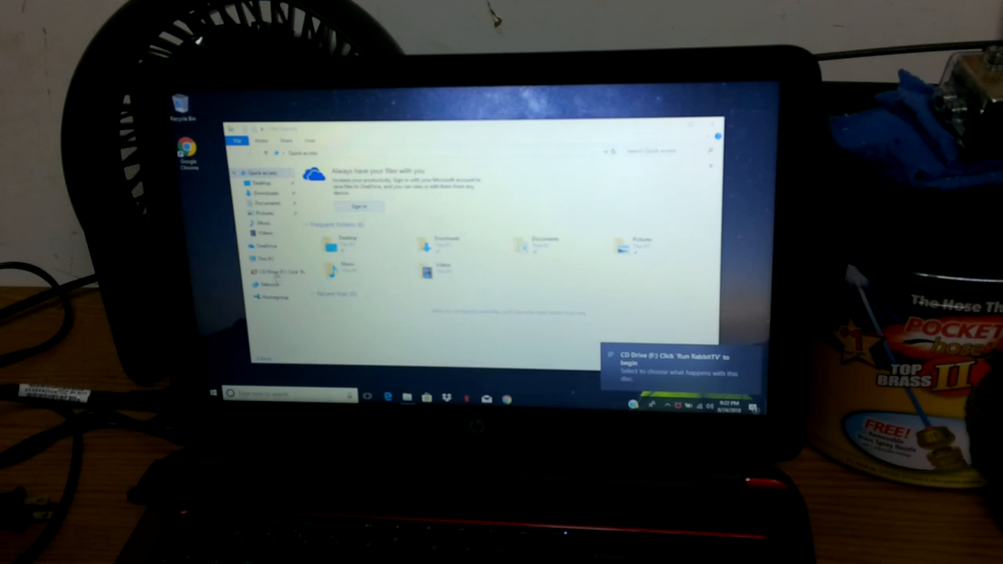
Run RabbitTV from the inserted drive so it prompts for a browser
{"action": "left_click", "coordinate": [281, 272]}
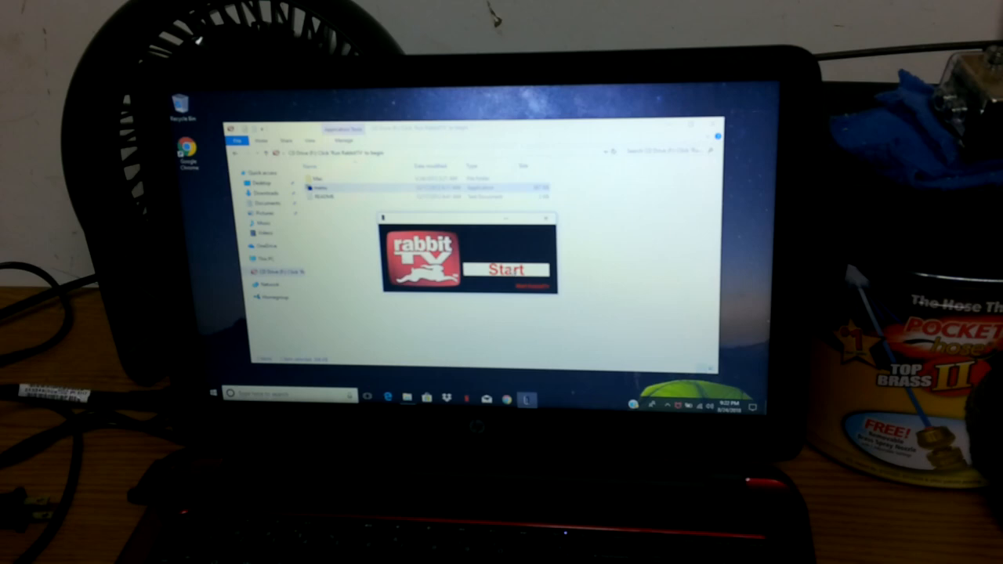
{"action": "mouse_move", "coordinate": [474, 381]}
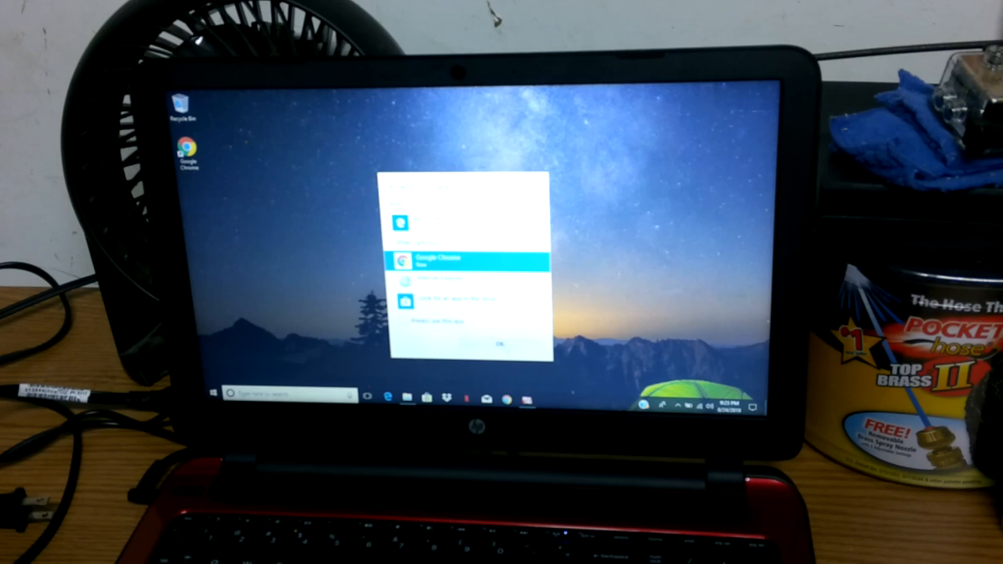
Choose Google Chrome and read through the free vs RabbitTV Plus comparison page
{"action": "left_click", "coordinate": [502, 348]}
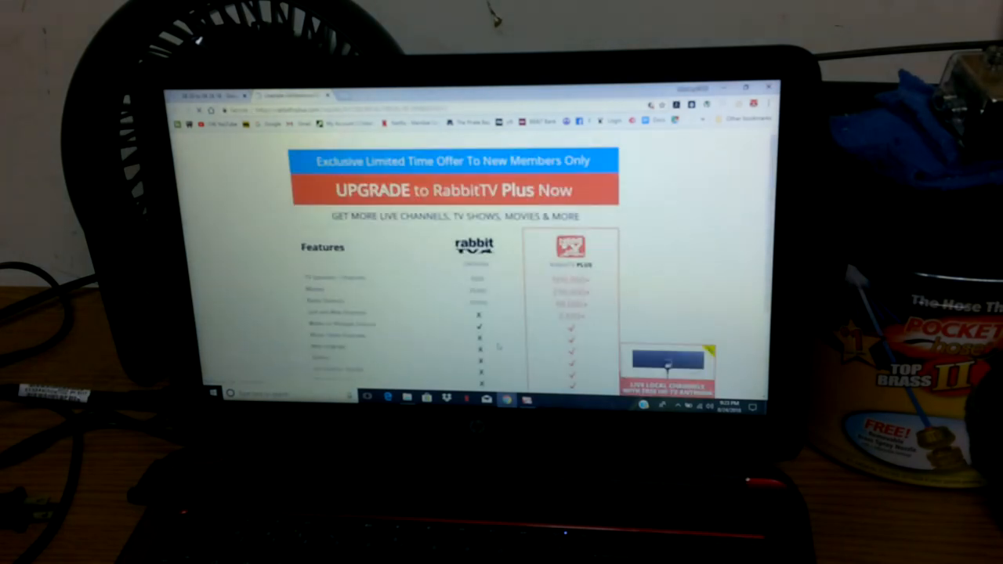
{"action": "scroll", "scroll_direction": "down", "scroll_amount": 3}
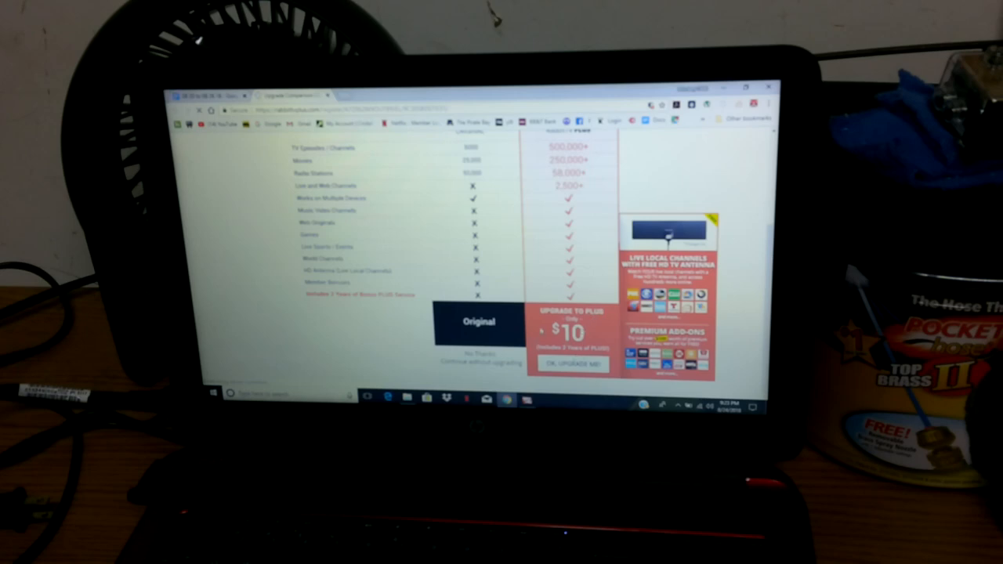
{"action": "scroll", "scroll_direction": "up", "scroll_amount": 3}
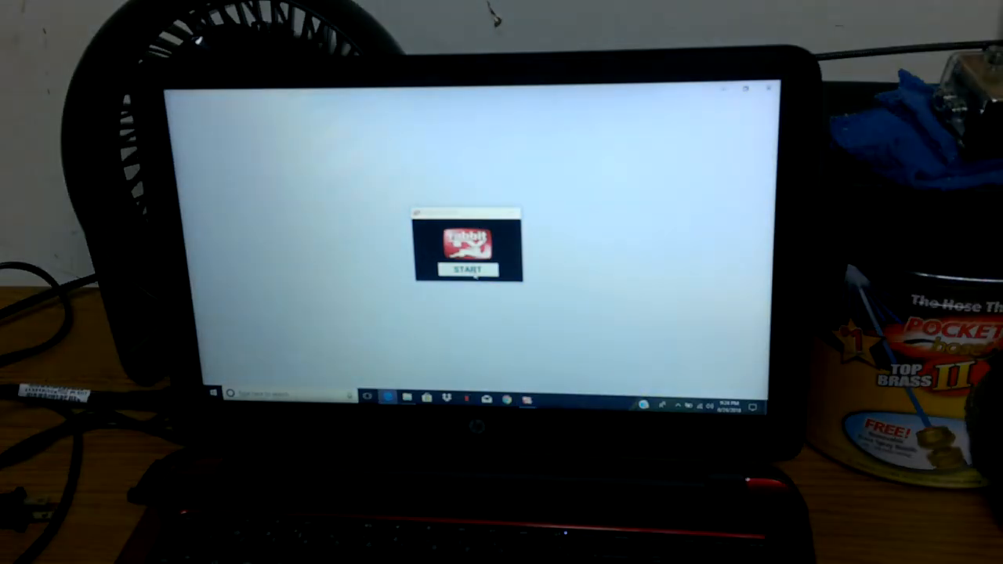
Relaunch RabbitTV in Edge, then close Edge confirming Close all tabs
{"action": "left_click", "coordinate": [468, 270]}
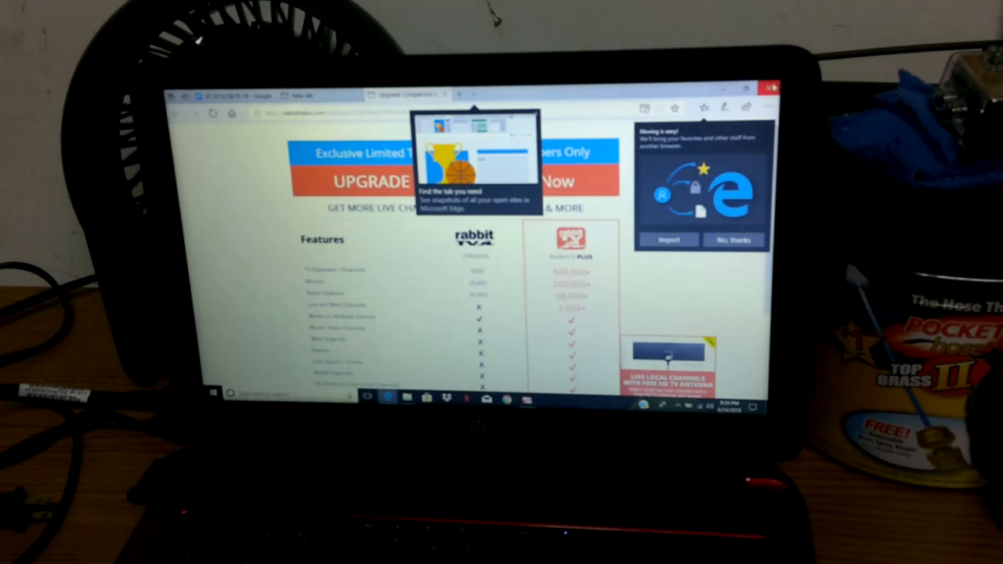
{"action": "left_click", "coordinate": [770, 88]}
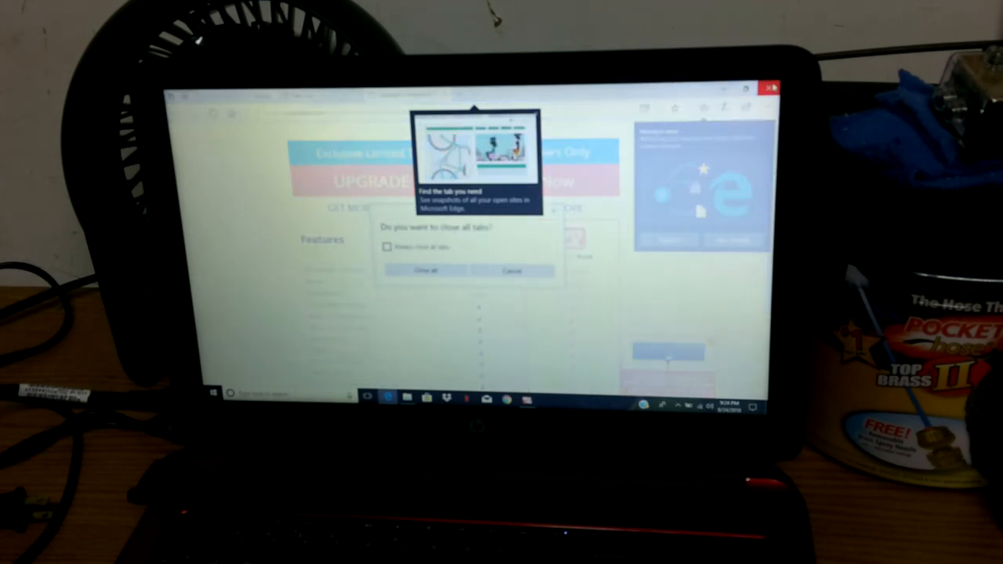
{"action": "left_click", "coordinate": [425, 270]}
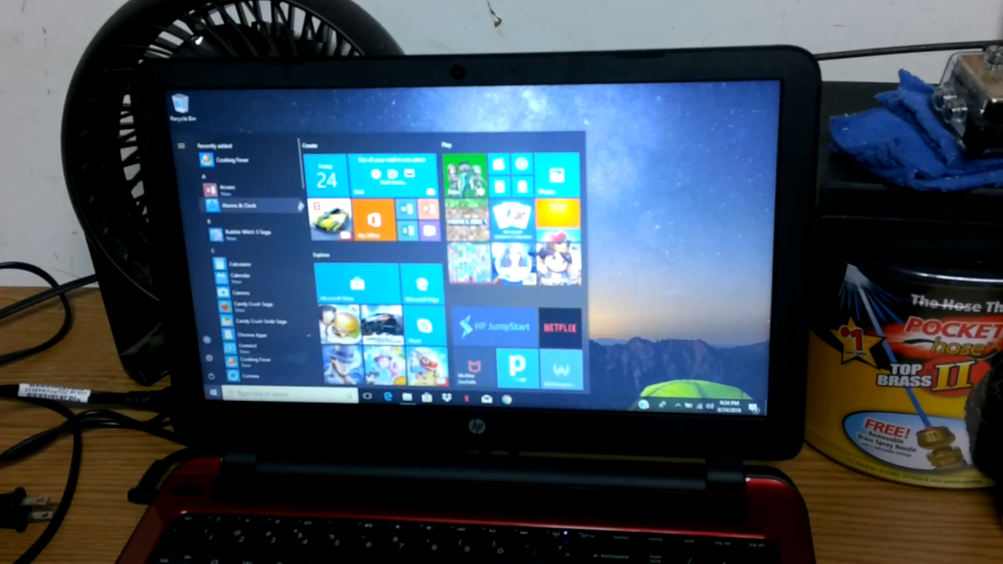
{"action": "scroll", "scroll_direction": "down", "scroll_amount": 3}
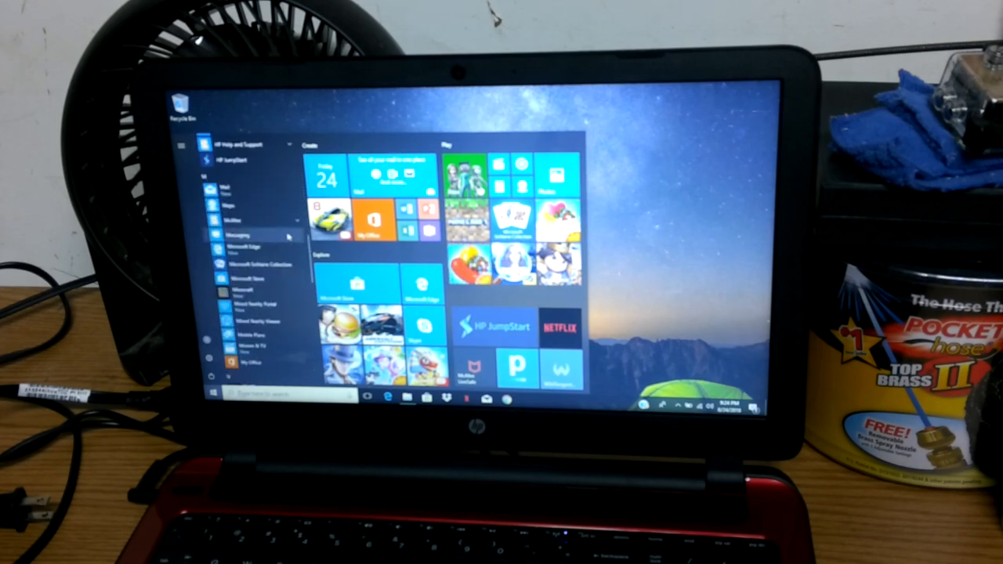
{"action": "scroll", "scroll_direction": "down", "scroll_amount": 3}
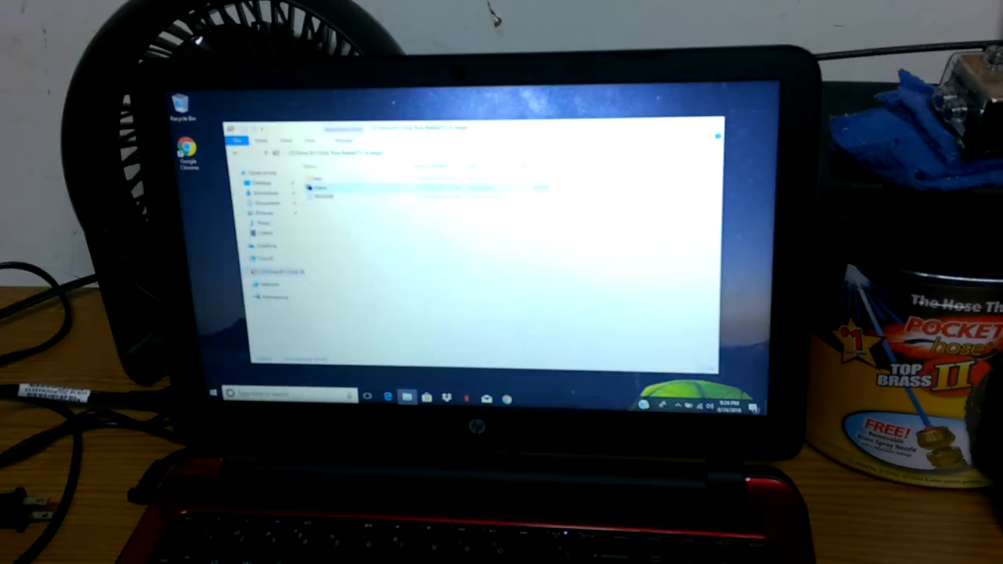
Run the RabbitTV launcher file on the drive via its context menu Open command
{"action": "right_click", "coordinate": [321, 188]}
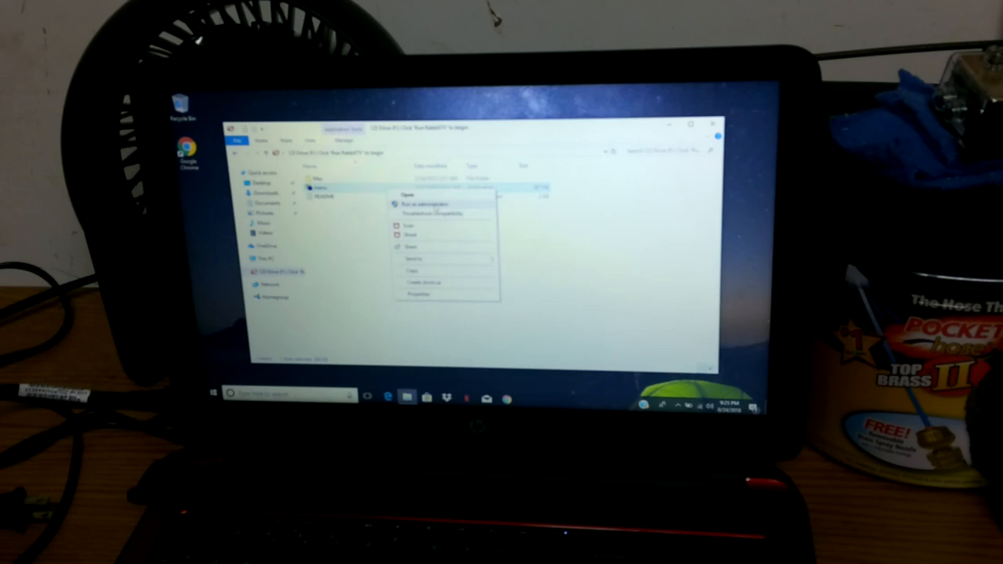
{"action": "left_click", "coordinate": [411, 204]}
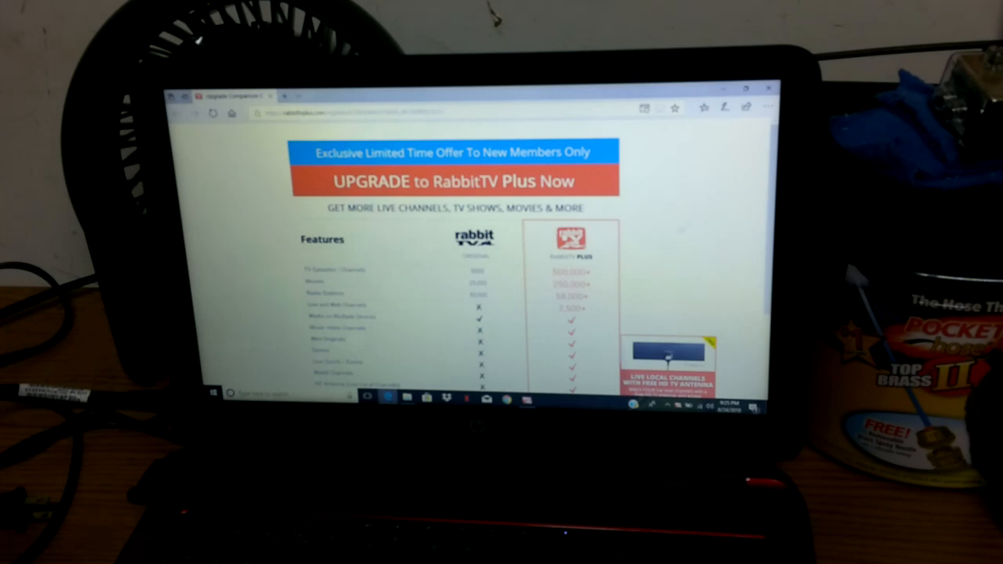
Select 'No Thanks, Continue without upgrading' to stay on the free Original version
{"action": "scroll", "scroll_direction": "down", "scroll_amount": 3}
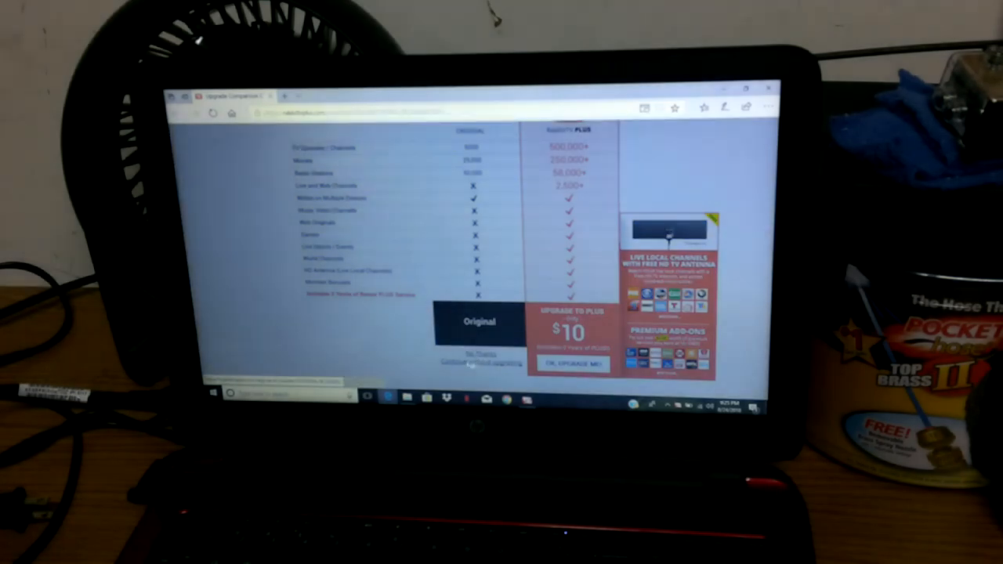
{"action": "left_click", "coordinate": [571, 364]}
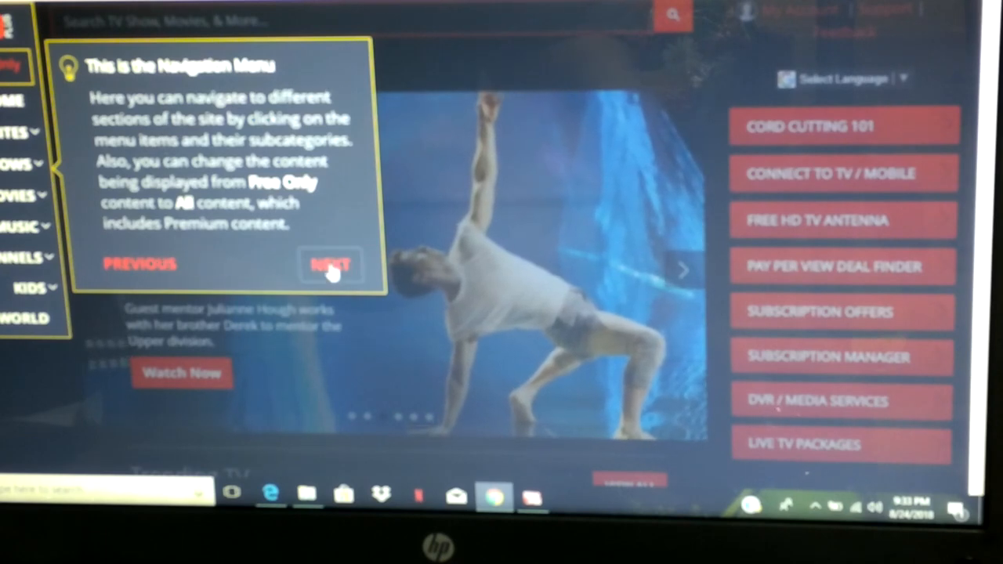
Advance the navigation tour and show the Movies by genre: Comedy listing
{"action": "left_click", "coordinate": [329, 263]}
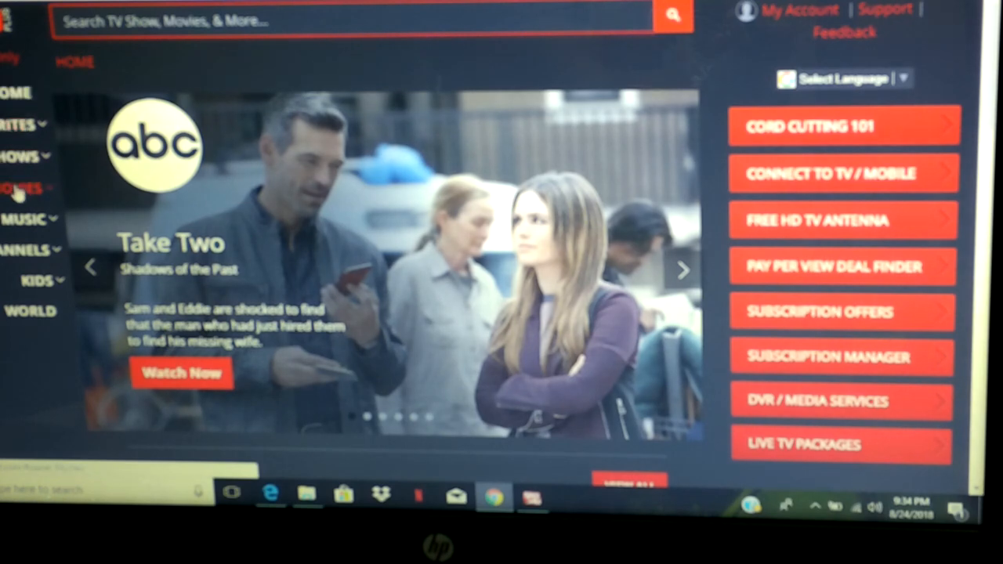
{"action": "mouse_move", "coordinate": [24, 249]}
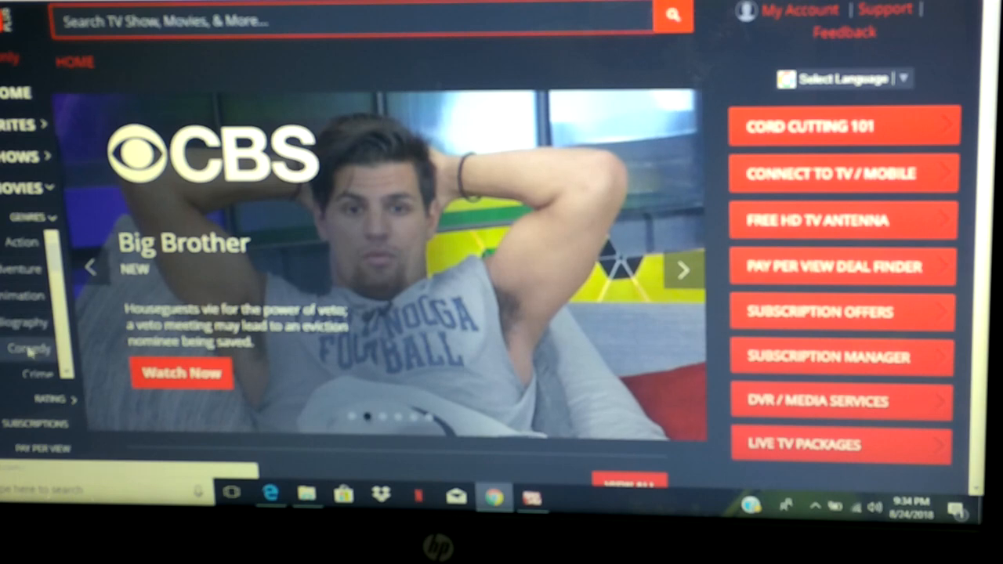
{"action": "left_click", "coordinate": [28, 348]}
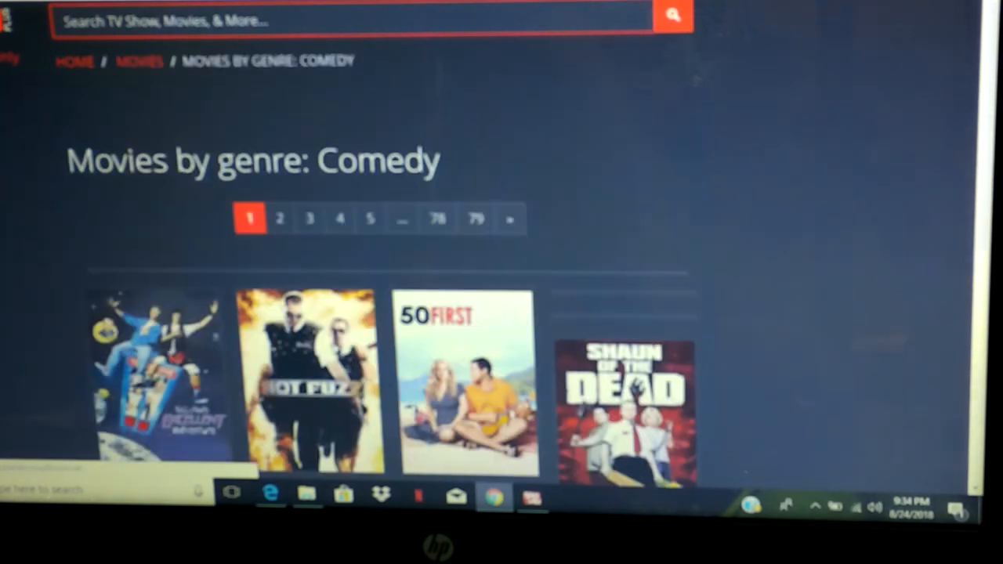
Browse the Comedy movies grid and view the description of the movie Clue
{"action": "scroll", "scroll_direction": "down", "scroll_amount": 3}
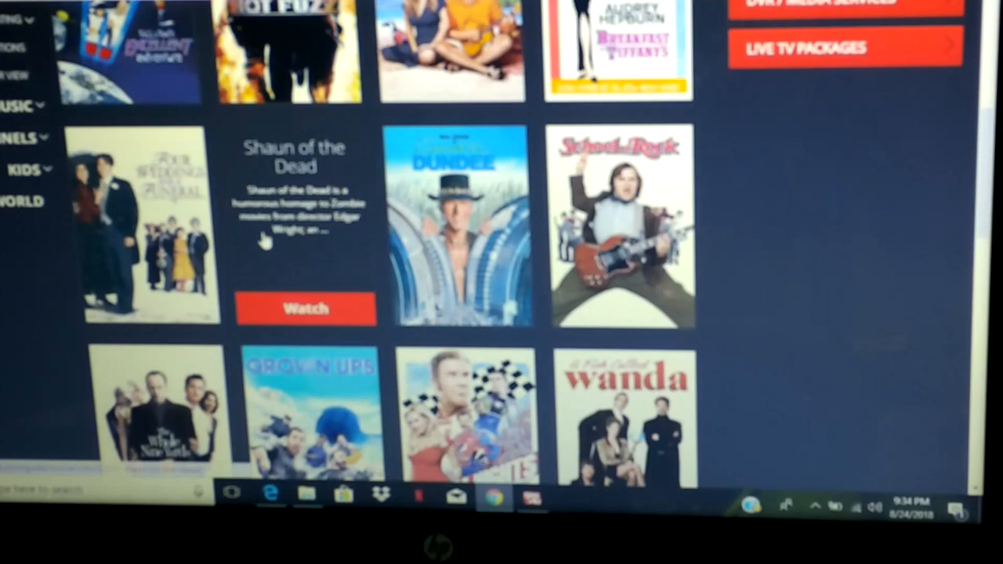
{"action": "scroll", "scroll_direction": "down", "scroll_amount": 3}
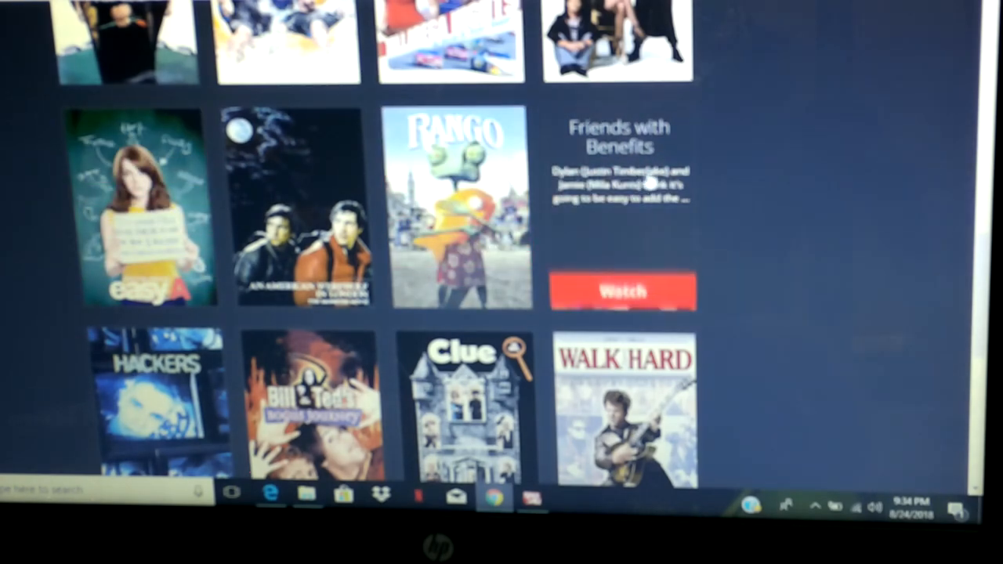
{"action": "scroll", "scroll_direction": "down", "scroll_amount": 3}
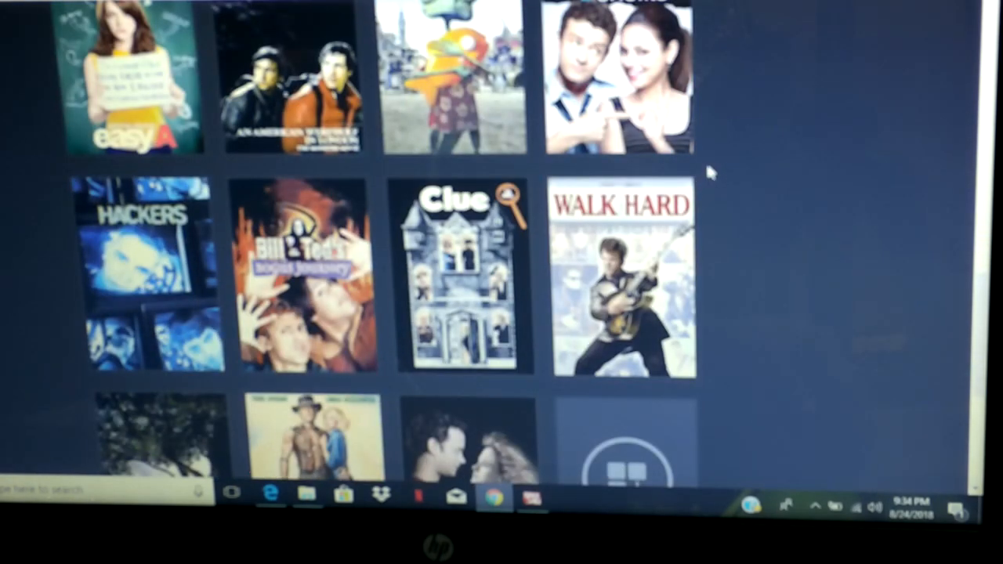
{"action": "left_click", "coordinate": [462, 274]}
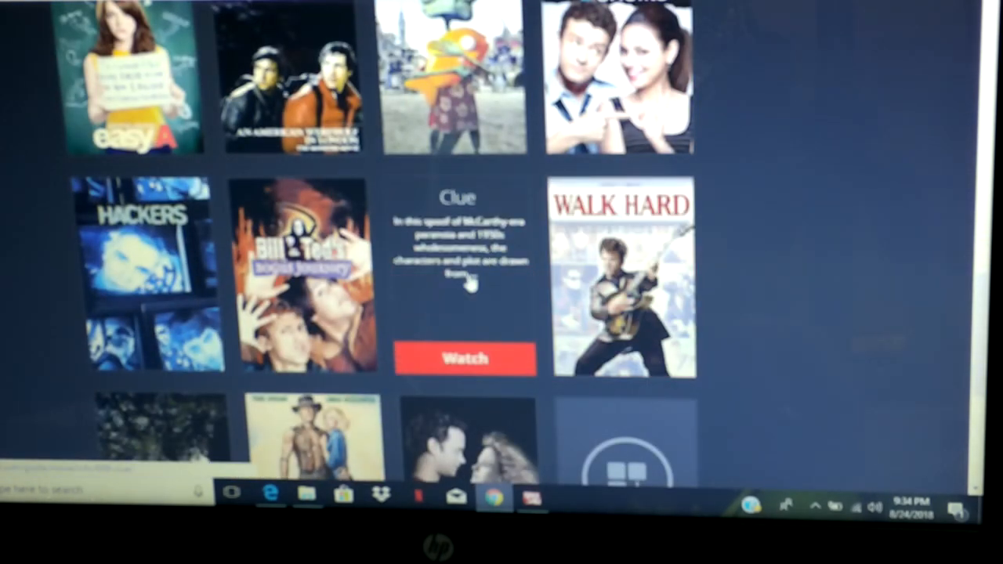
{"action": "scroll", "scroll_direction": "down", "scroll_amount": 3}
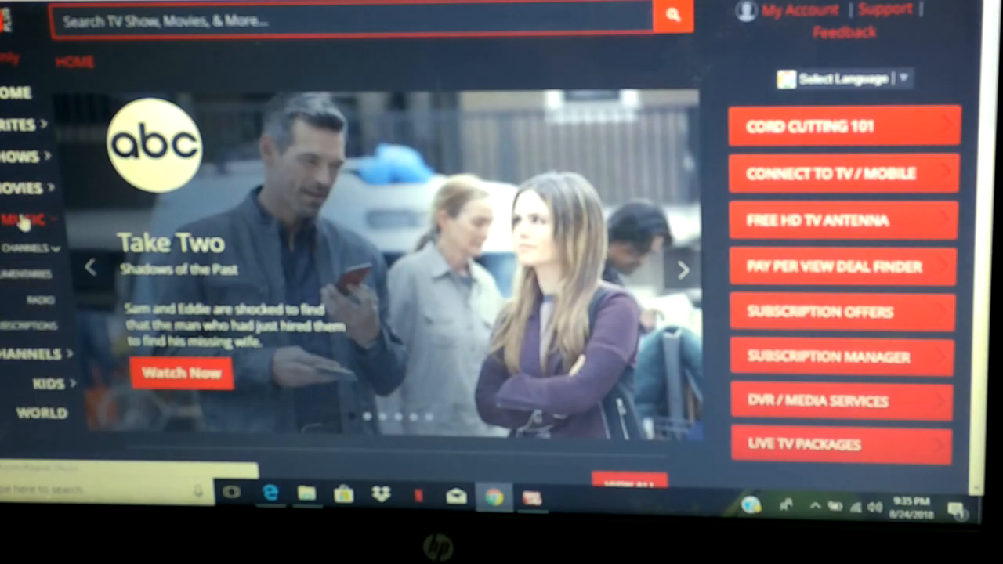
{"action": "mouse_move", "coordinate": [31, 294]}
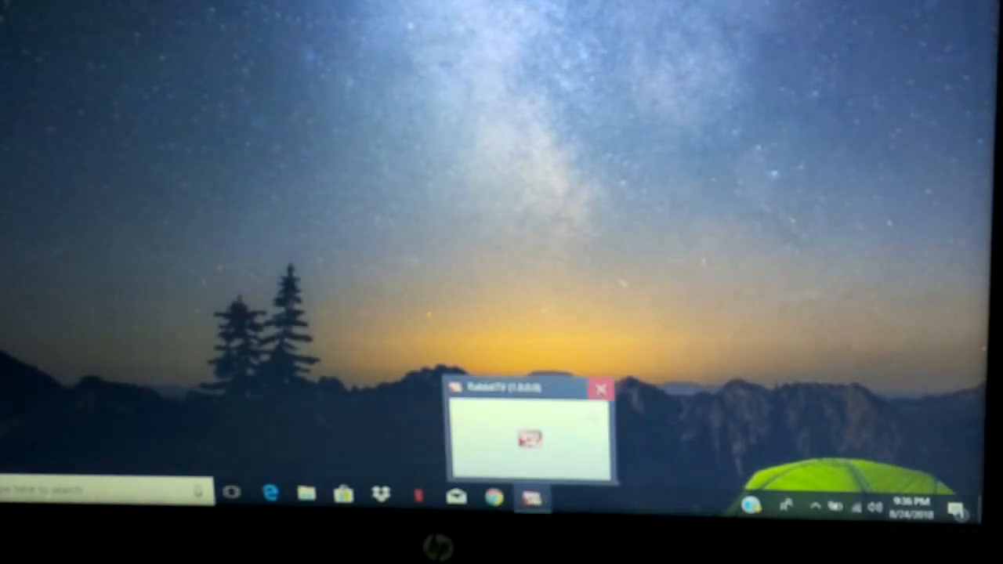
Close the RabbitTV window from its taskbar thumbnail
{"action": "left_click", "coordinate": [602, 389]}
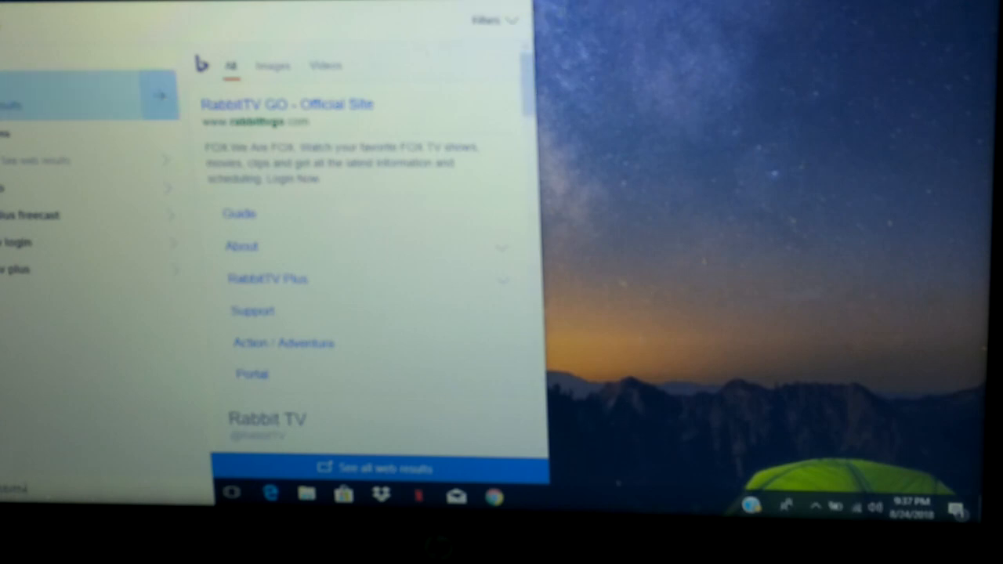
{"action": "mouse_move", "coordinate": [624, 204]}
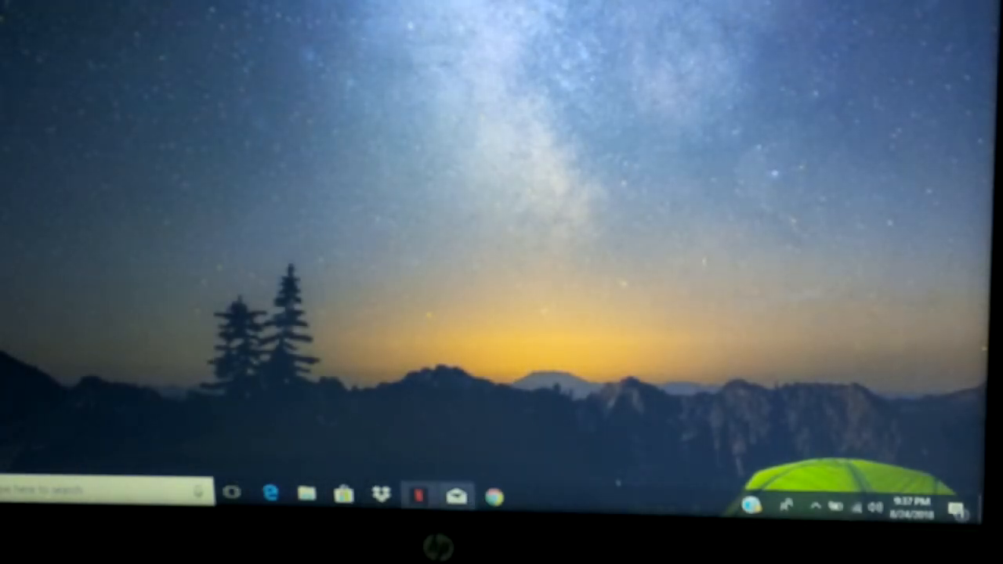
Reopen File Explorer and bring up the RabbitTV CD drive's context menu to pin it
{"action": "left_click", "coordinate": [307, 492]}
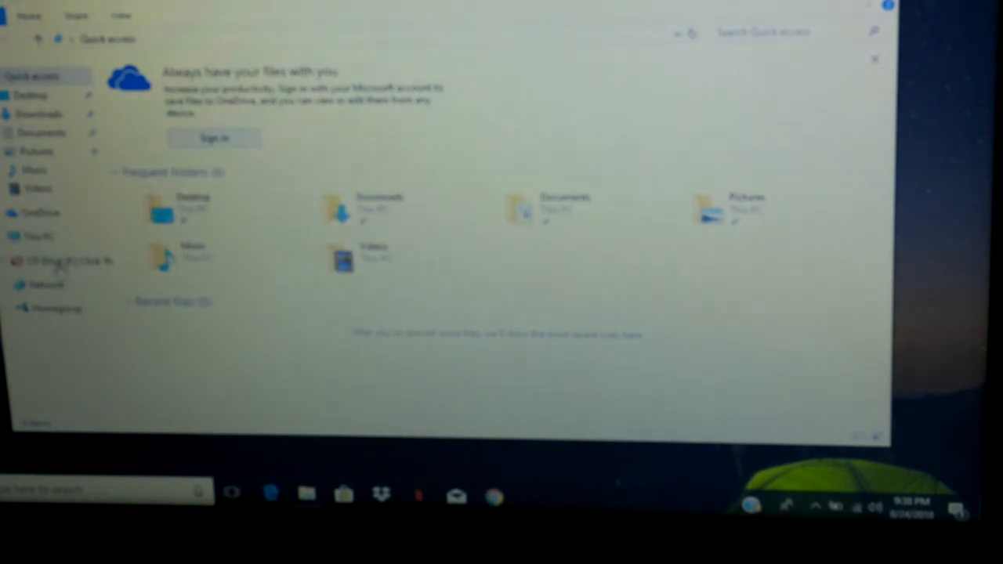
{"action": "right_click", "coordinate": [63, 260]}
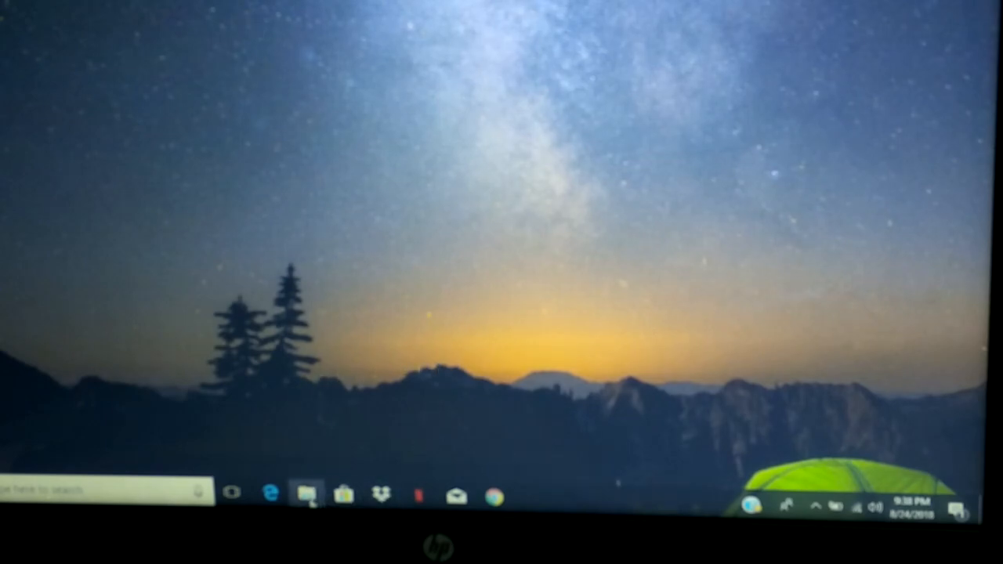
Create a shortcut to the RabbitTV drive, prompting the offer to place it on the desktop
{"action": "left_click", "coordinate": [304, 494]}
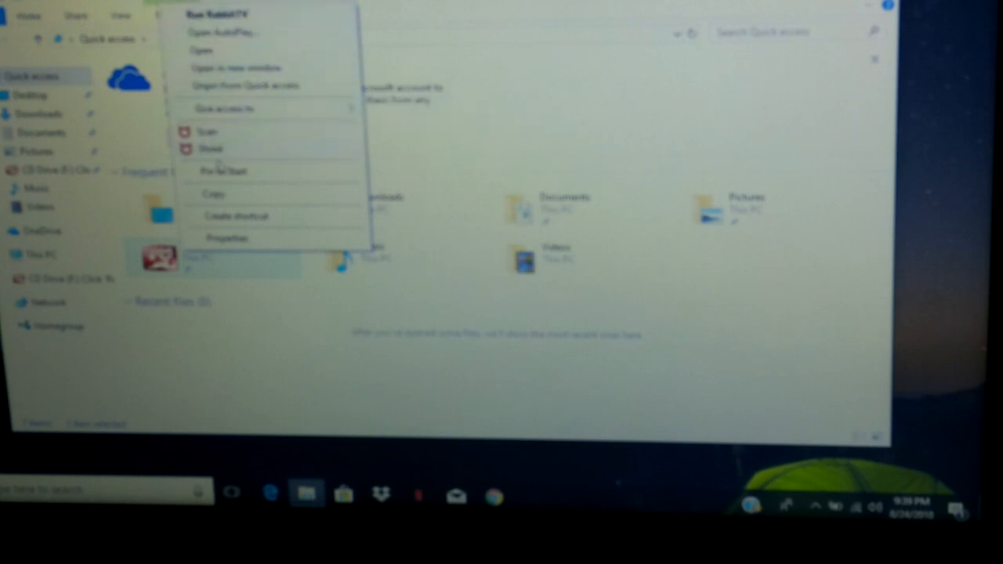
{"action": "mouse_move", "coordinate": [226, 171]}
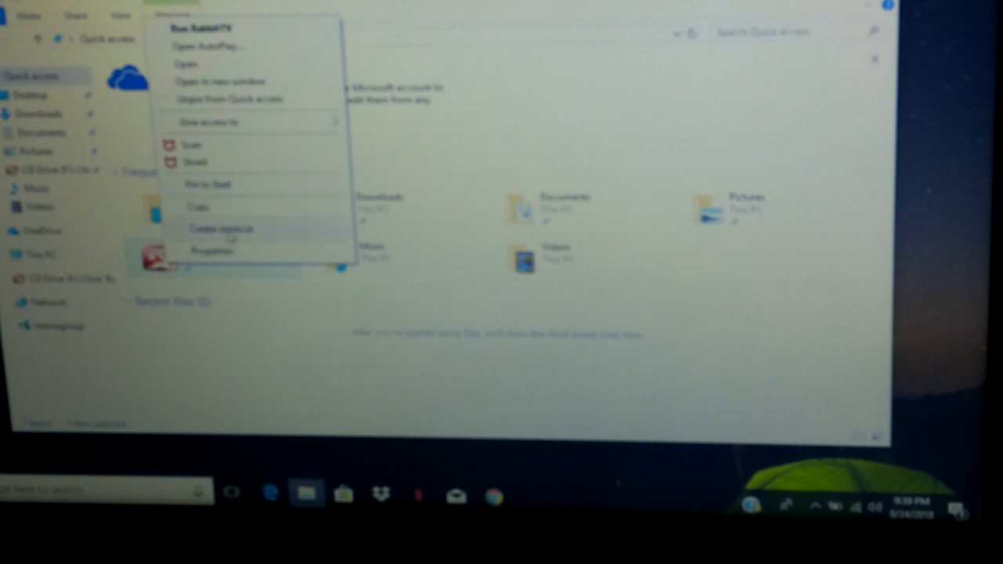
{"action": "left_click", "coordinate": [219, 229]}
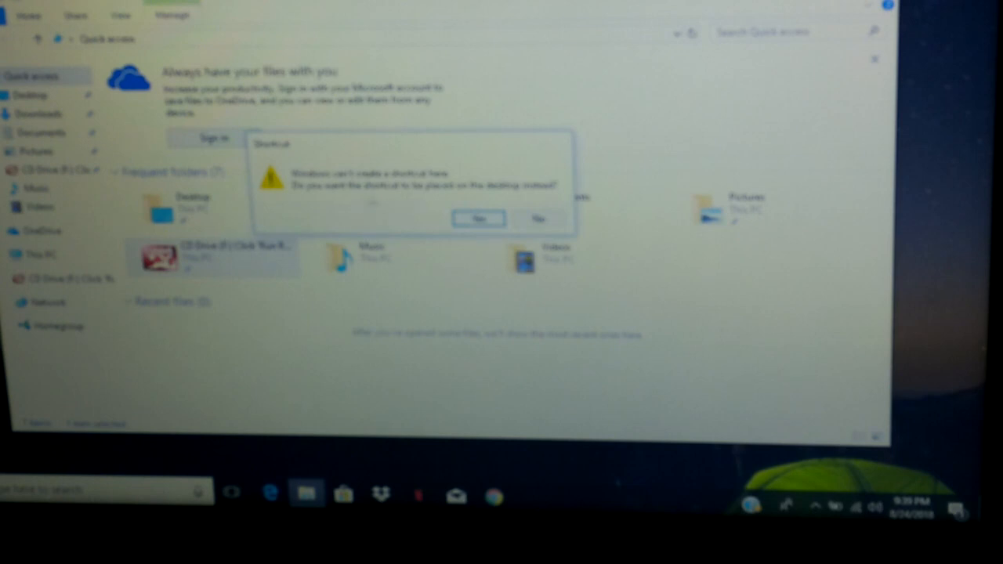